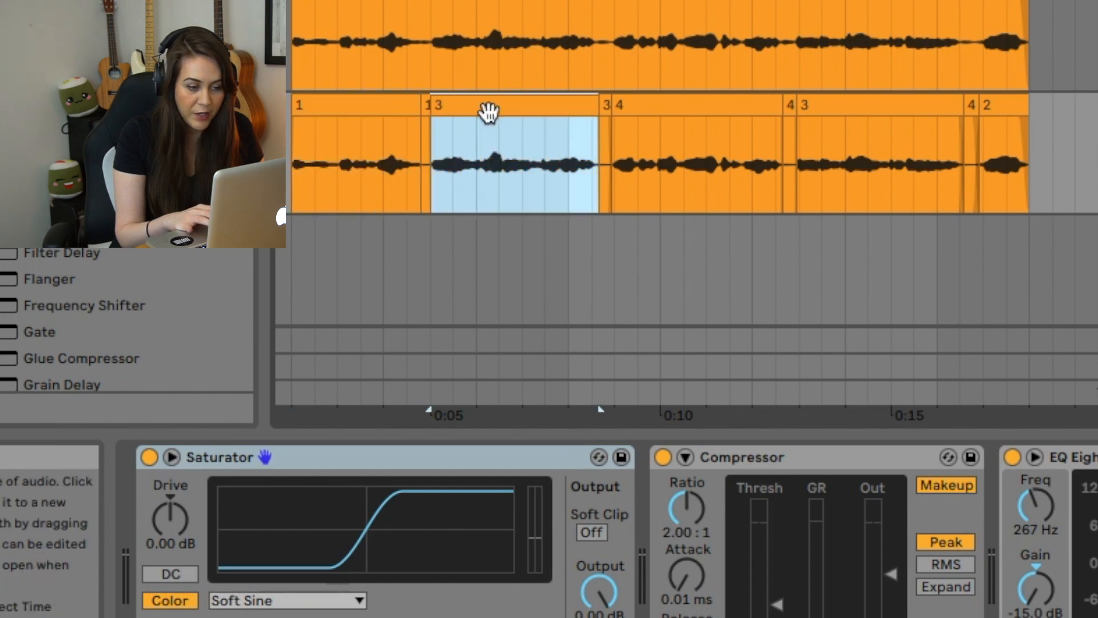
Add a short fade at the vocal clip's edit point and shorten its fade-out
left_click(868, 94)
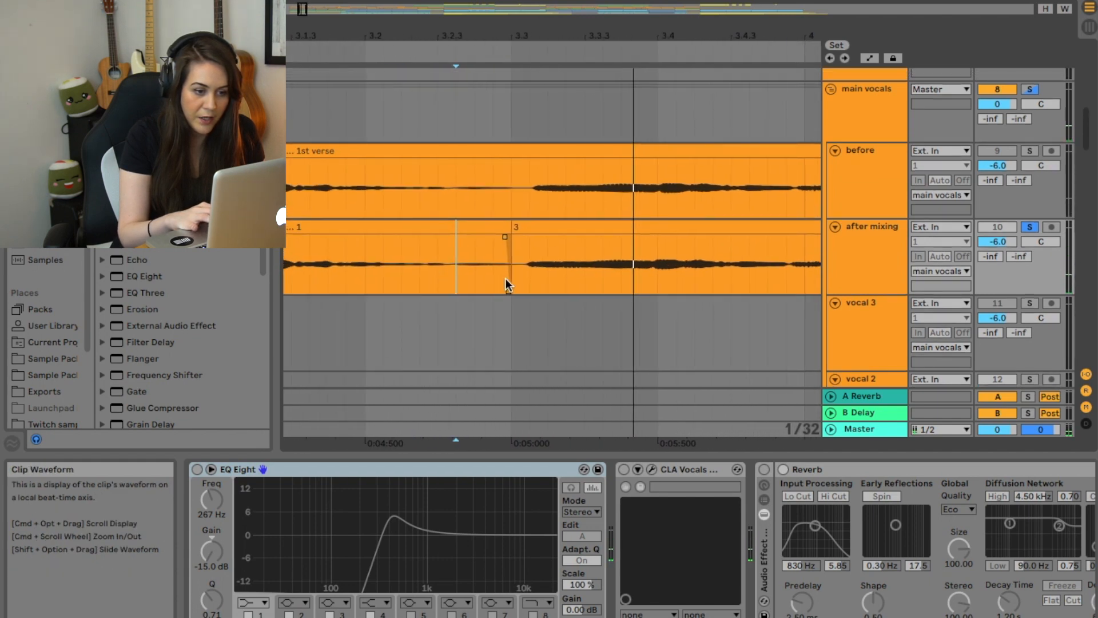
left_click_drag(455, 242, 508, 291)
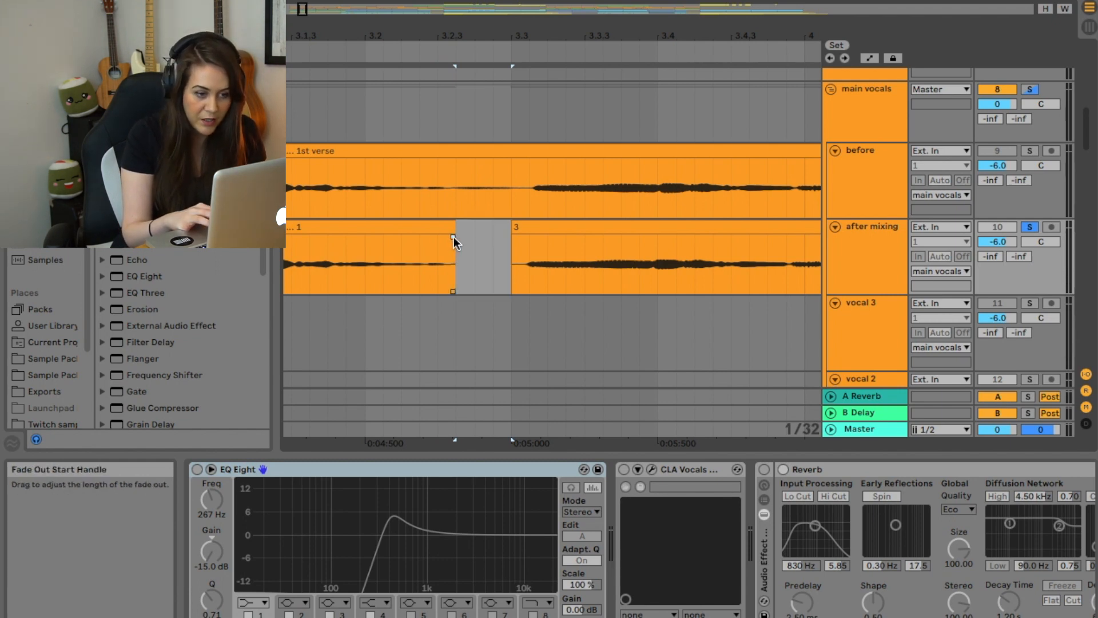
left_click_drag(453, 237, 443, 290)
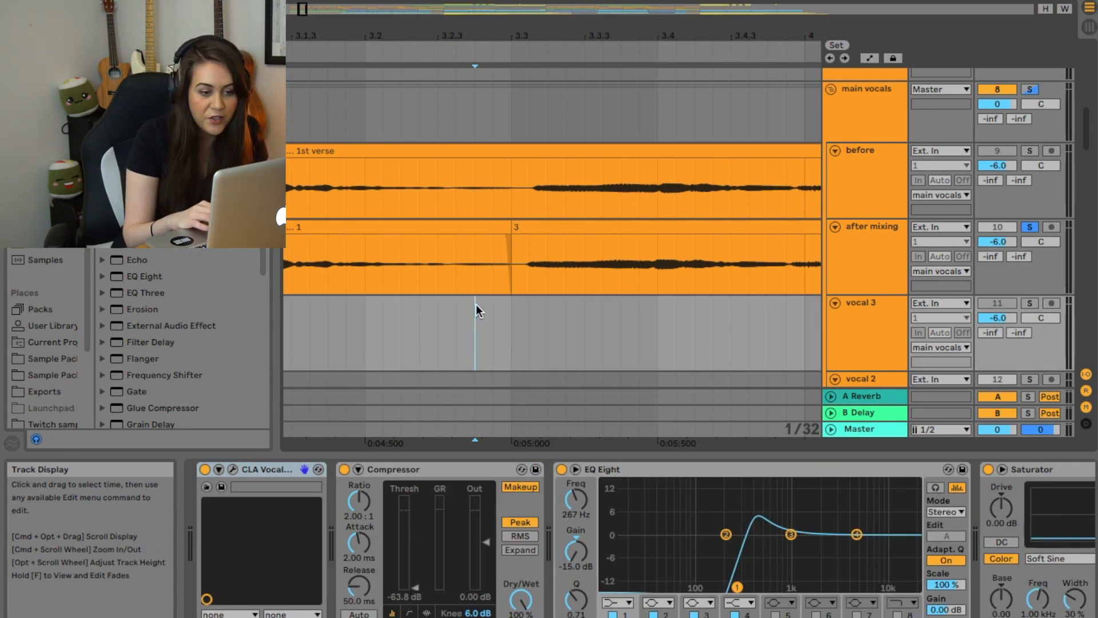
Add fades at the next vocal edit point and curve the fade slope
left_click(476, 273)
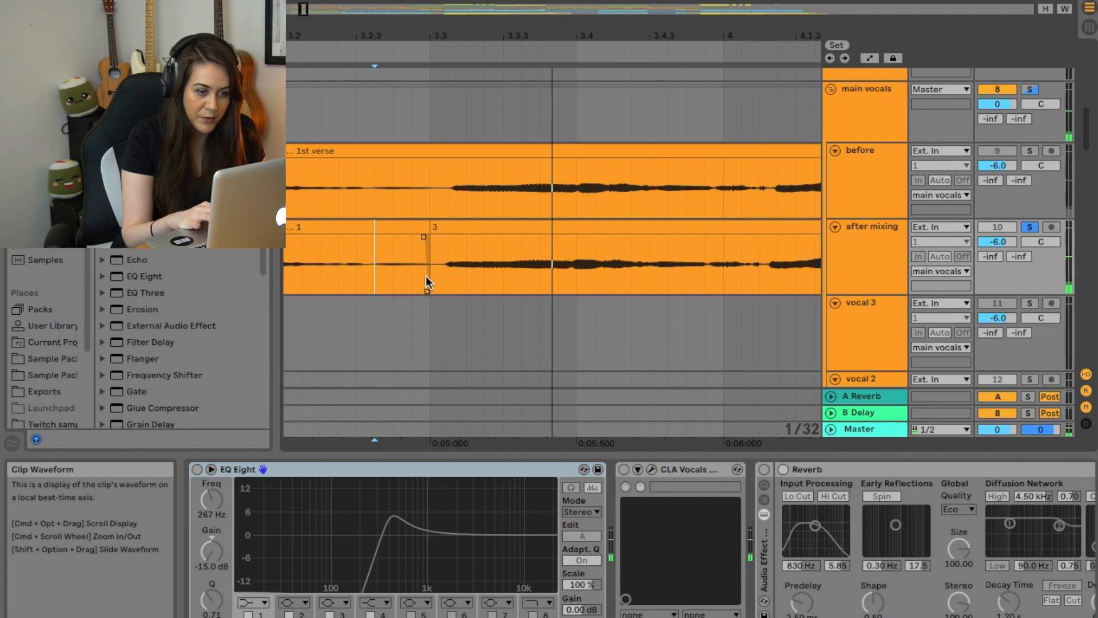
left_click_drag(377, 238, 430, 291)
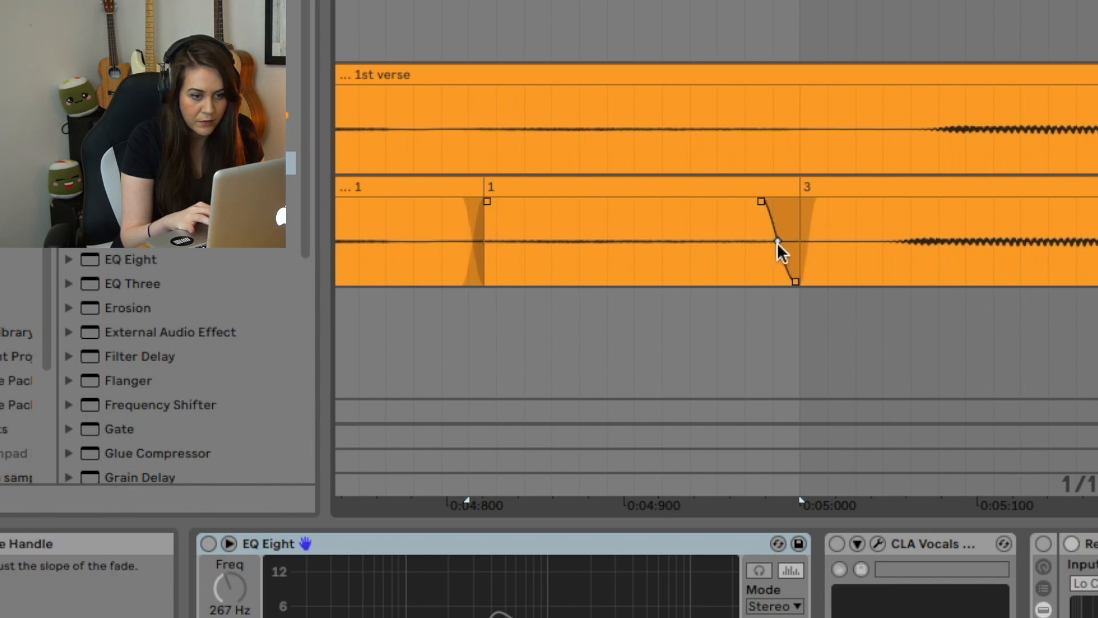
left_click_drag(777, 252, 792, 238)
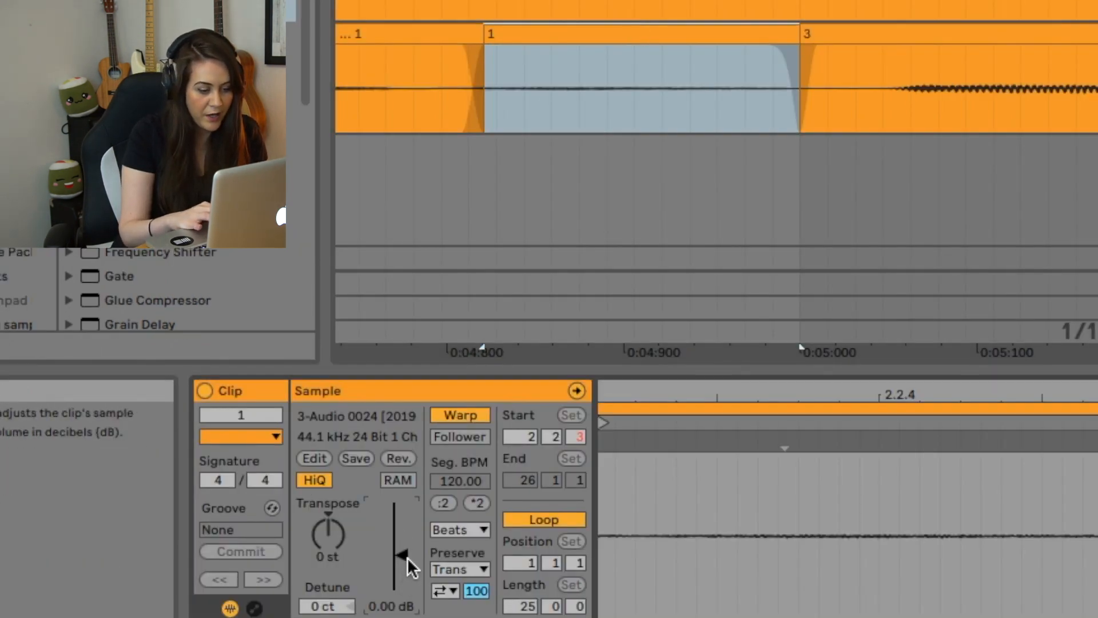
left_click_drag(401, 553, 402, 561)
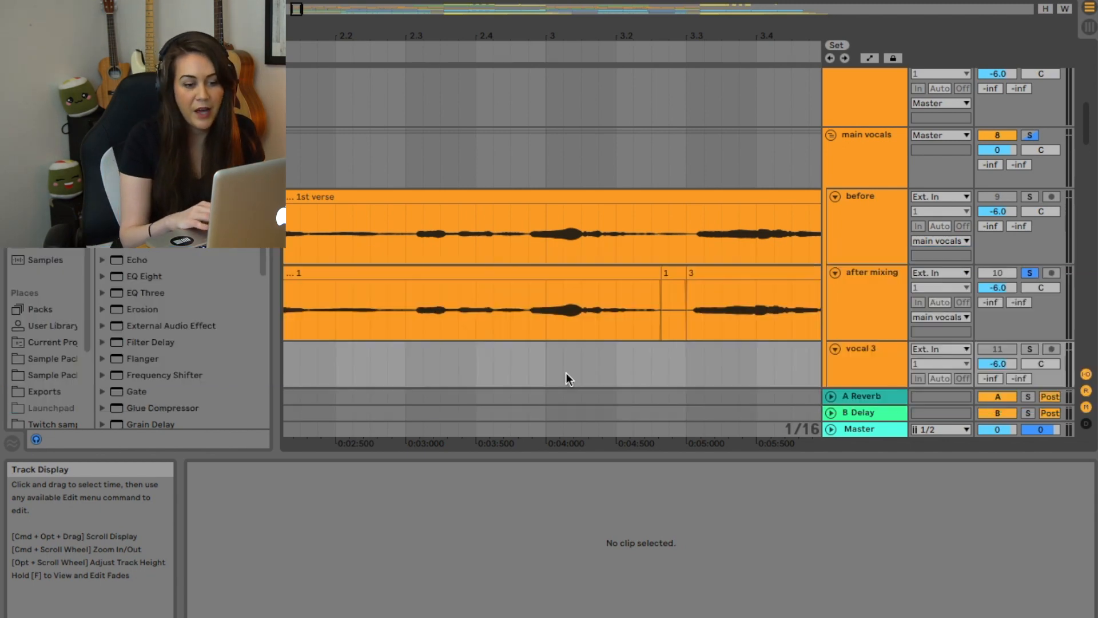
mouse_move(645, 380)
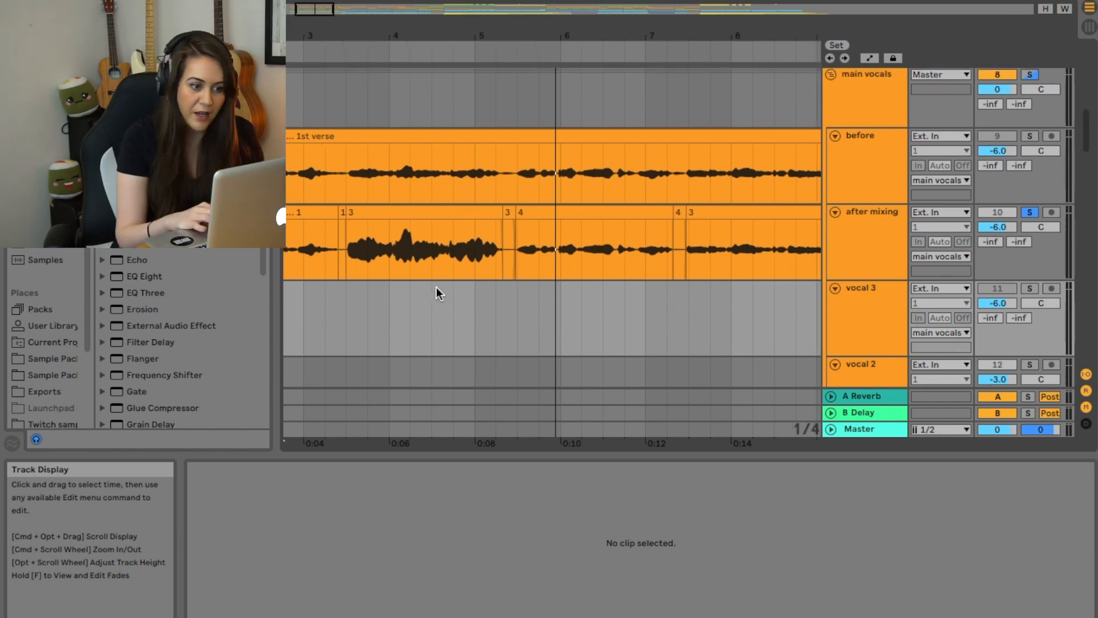
left_click(484, 252)
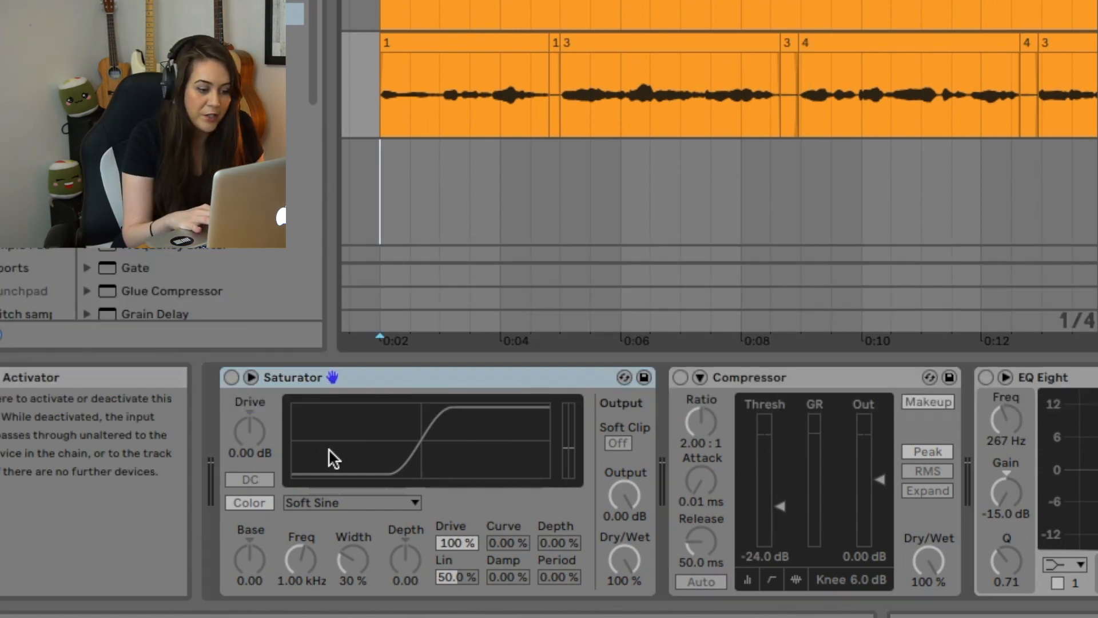
Switch on the vocal Saturator and keep its curve on Soft Sine
left_click(232, 377)
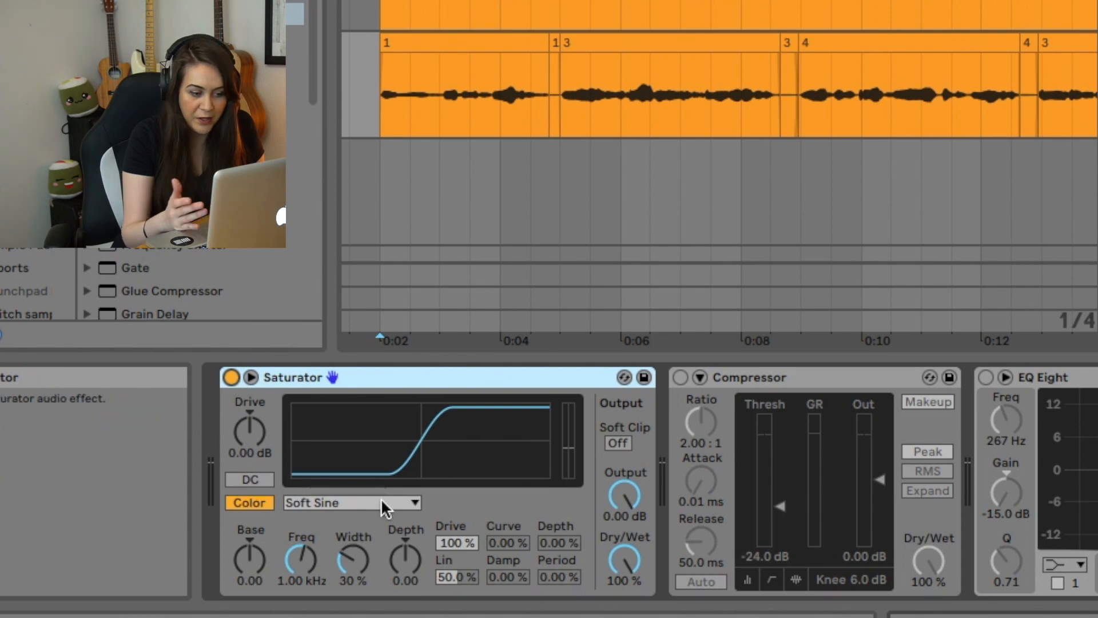
left_click(351, 502)
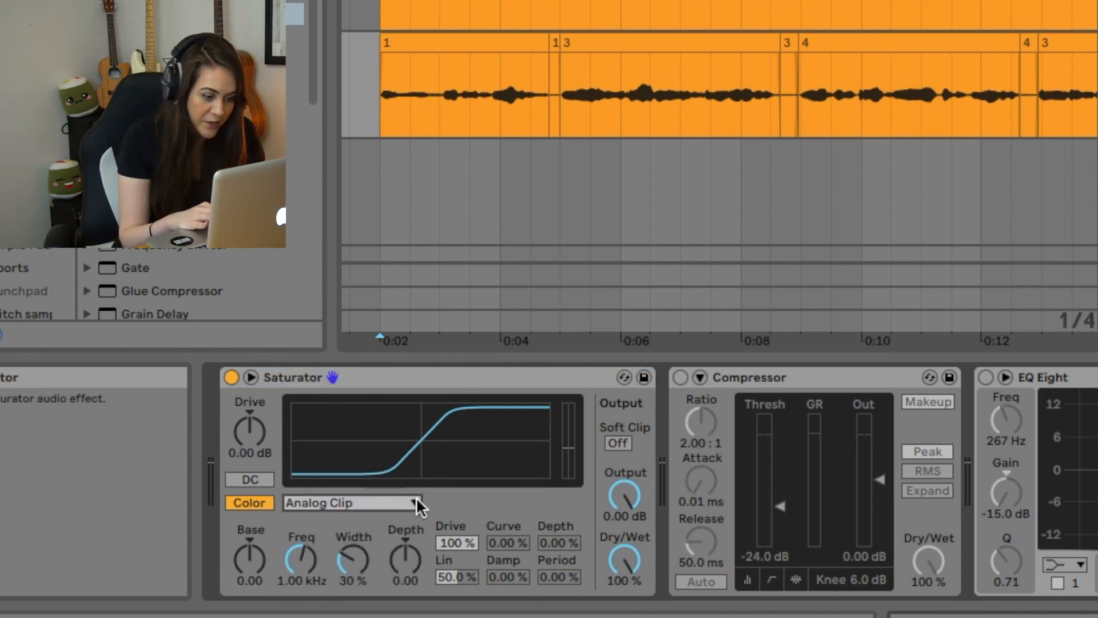
left_click(352, 502)
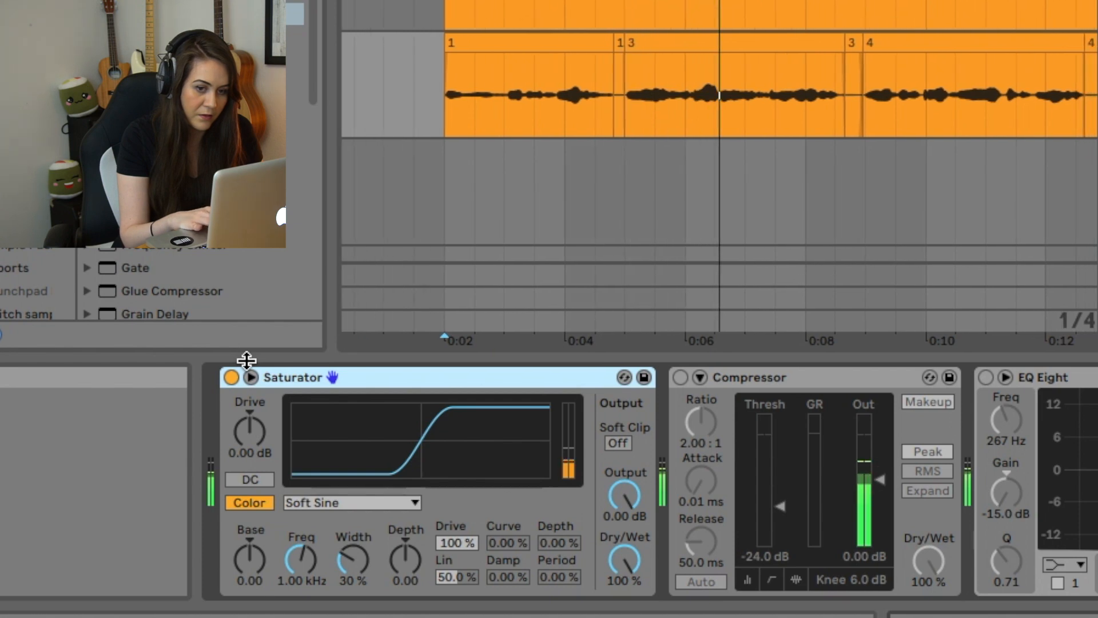
scroll("right", 3)
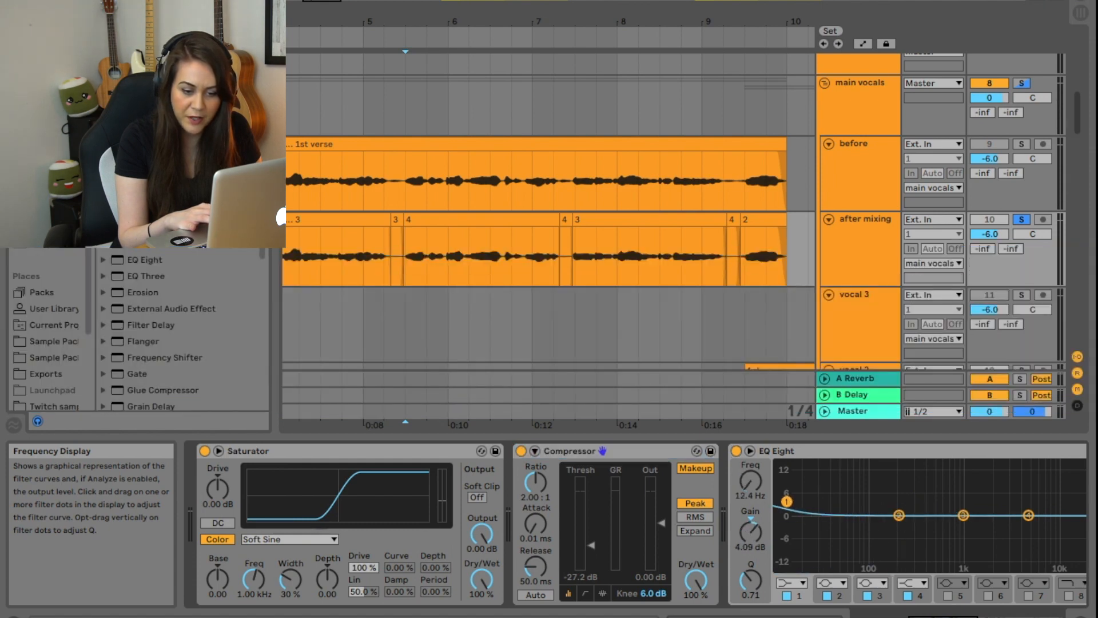
Lower the EQ Eight's lowest band and toggle the EQ to compare
left_click_drag(787, 501, 780, 514)
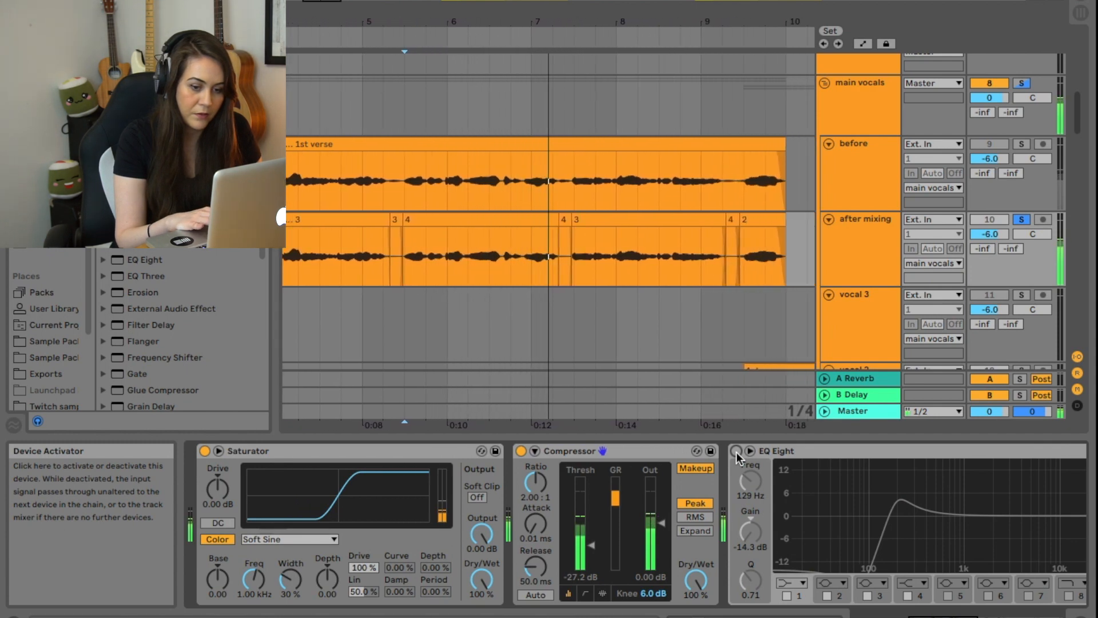
left_click(737, 450)
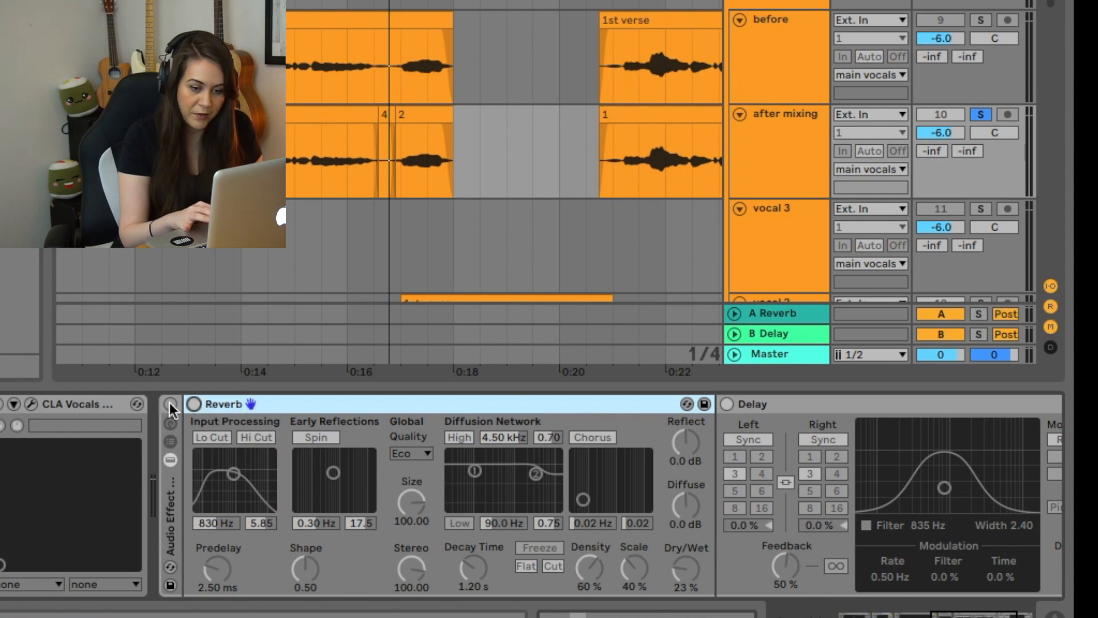
Activate Reverb, toggle Lo Cut off and back on, and lower Dry/Wet to 30%
left_click(168, 403)
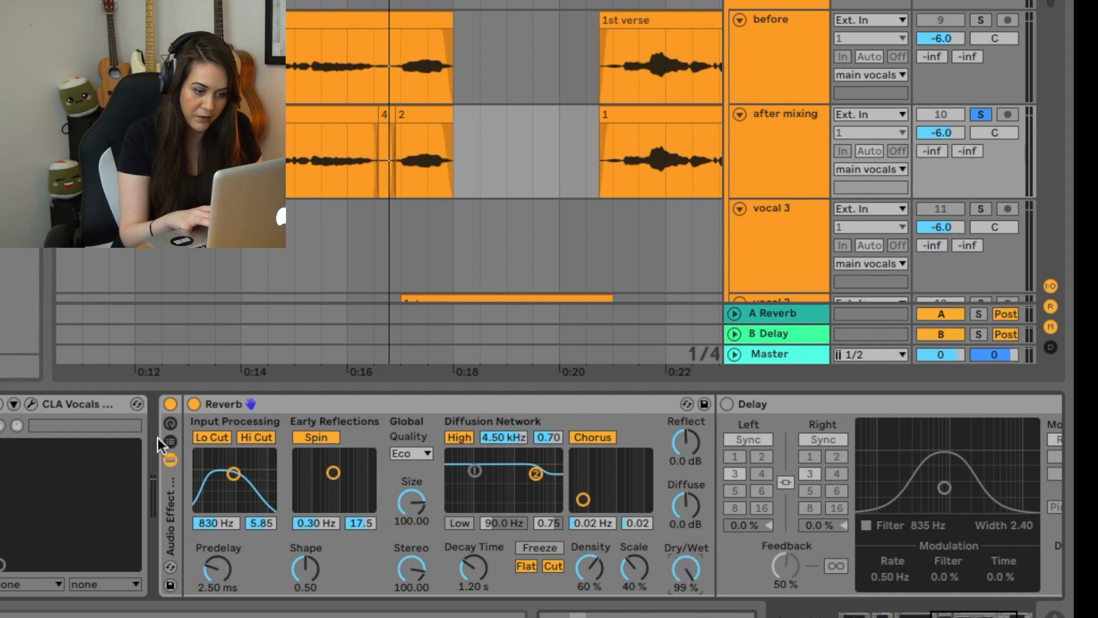
left_click(211, 437)
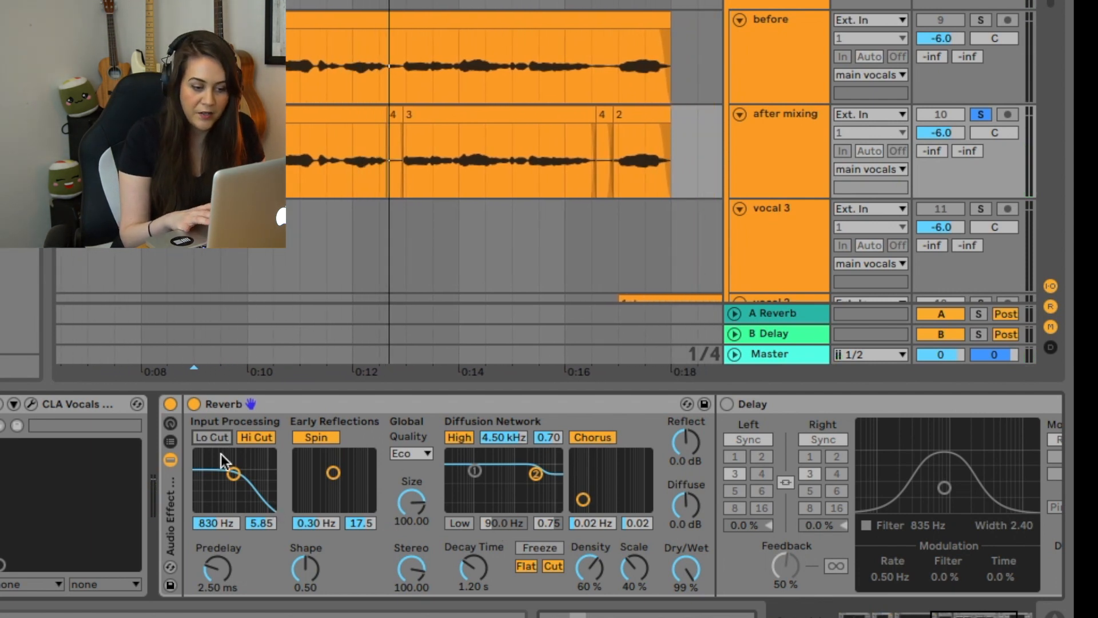
left_click(210, 437)
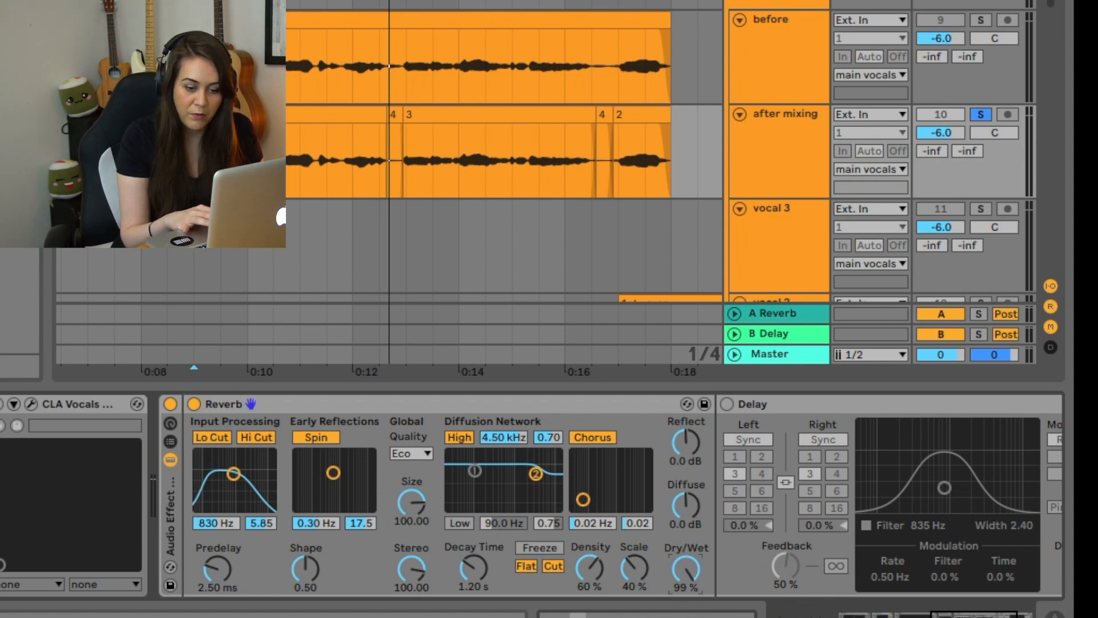
left_click_drag(683, 567, 683, 585)
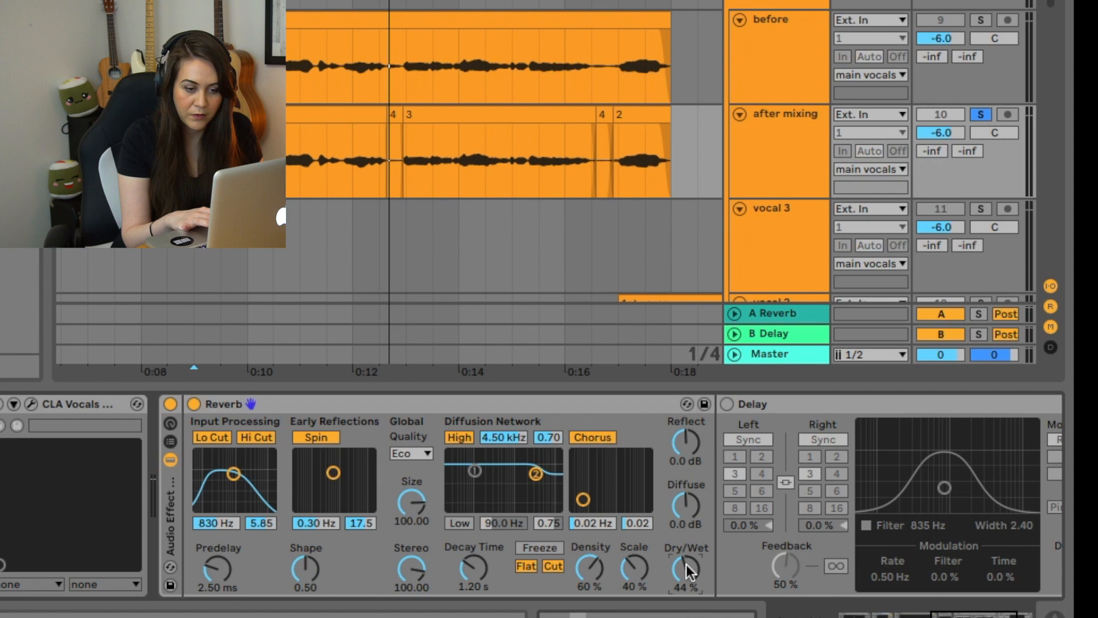
left_click_drag(686, 567, 686, 582)
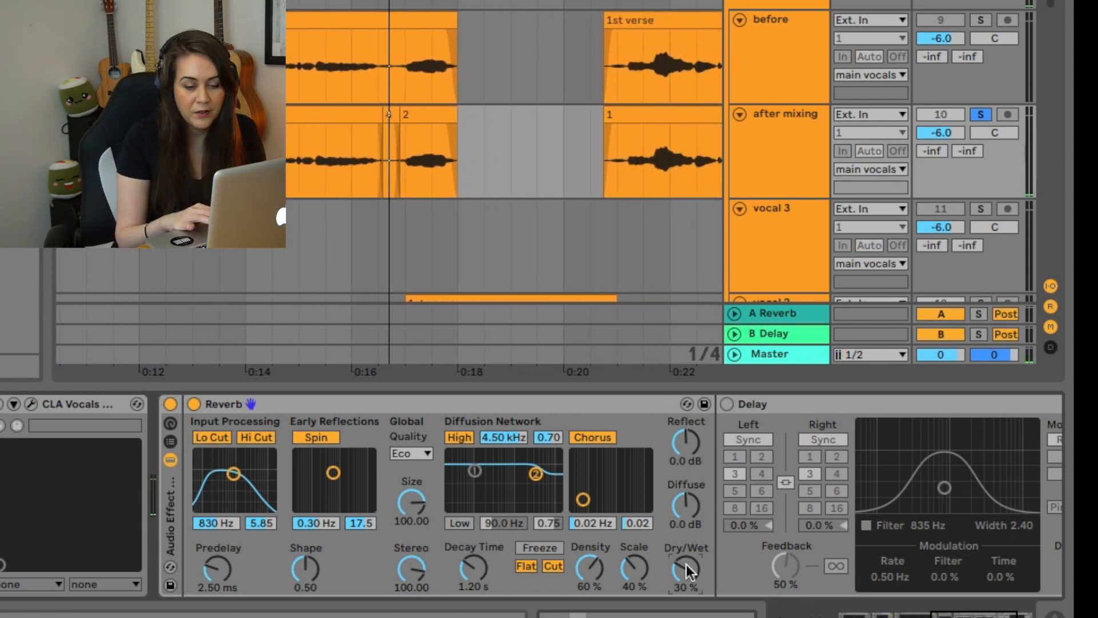
Activate Delay, narrow its filter band around 931 Hz, and cut Dry/Wet to 14%
left_click(728, 403)
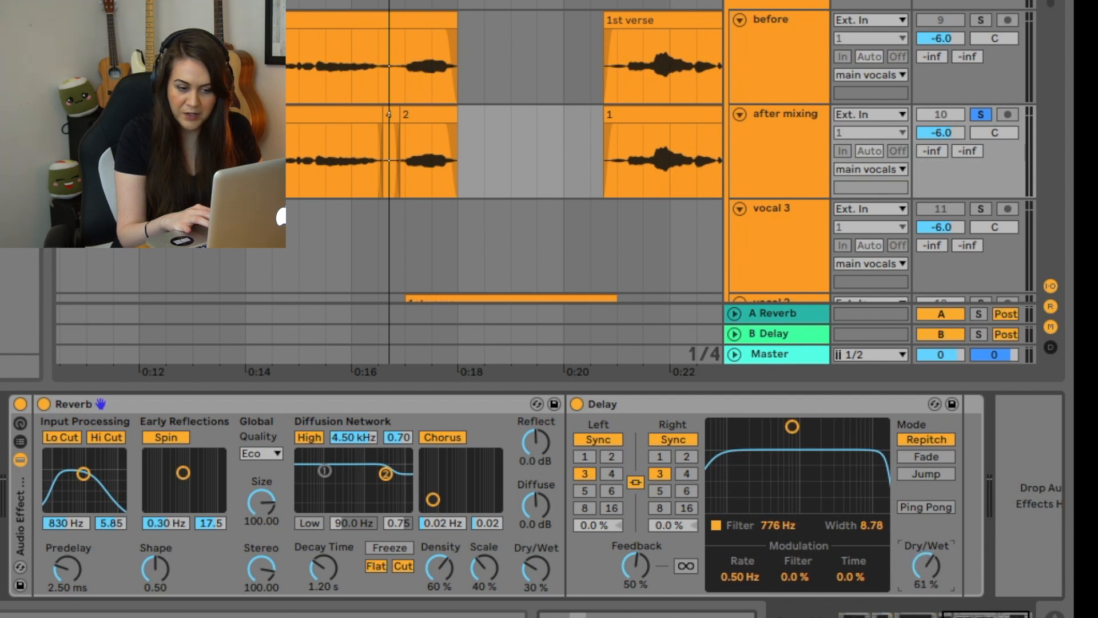
left_click_drag(926, 564, 926, 574)
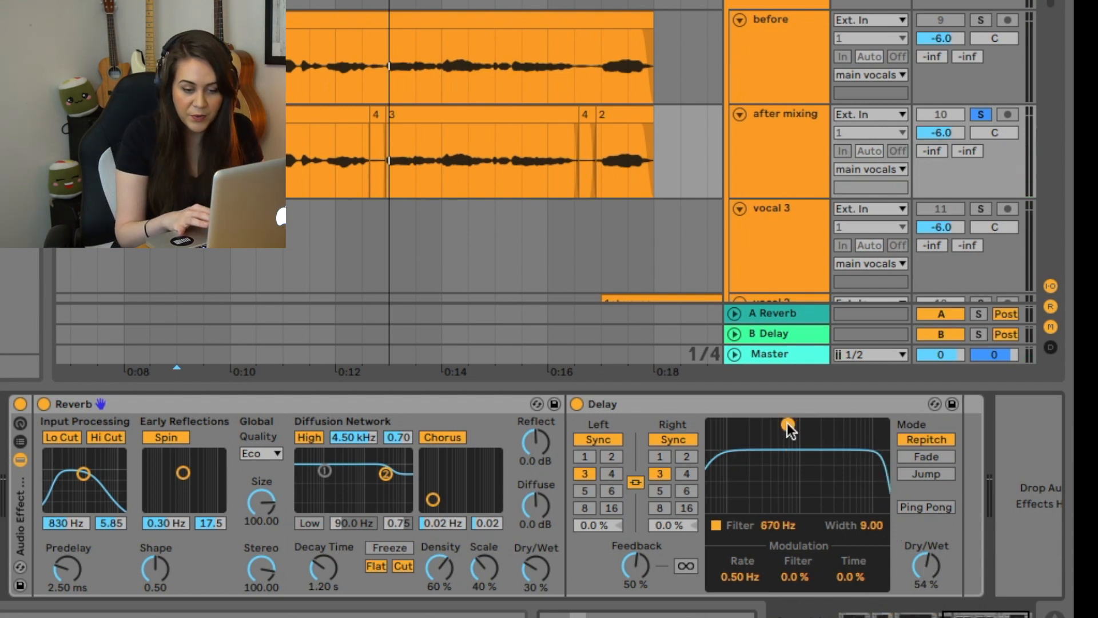
left_click_drag(787, 427, 793, 463)
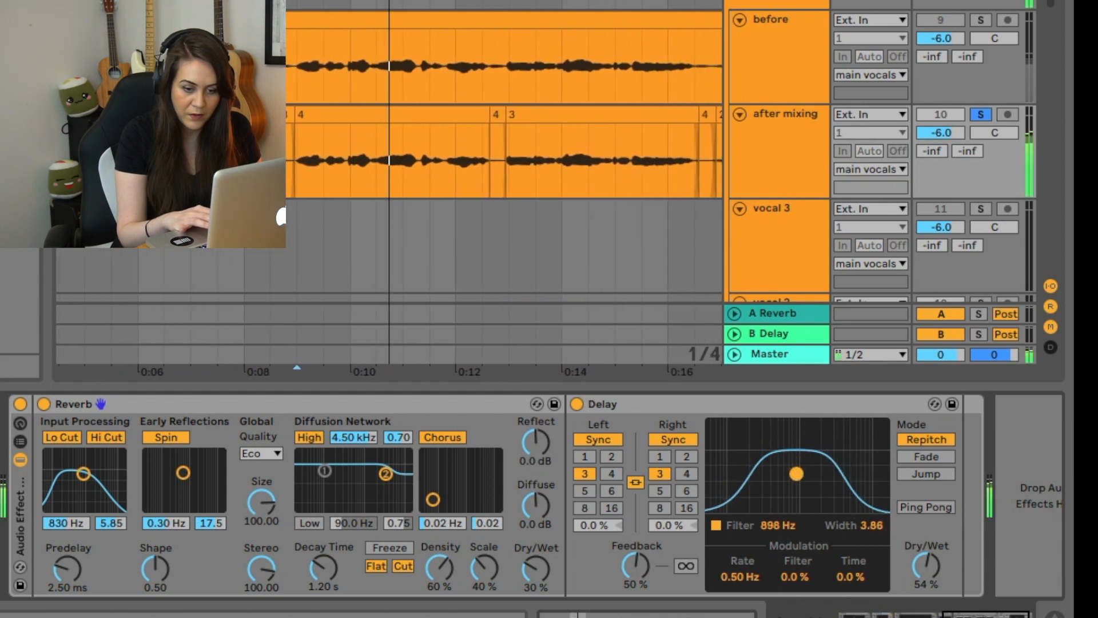
left_click_drag(796, 473, 798, 474)
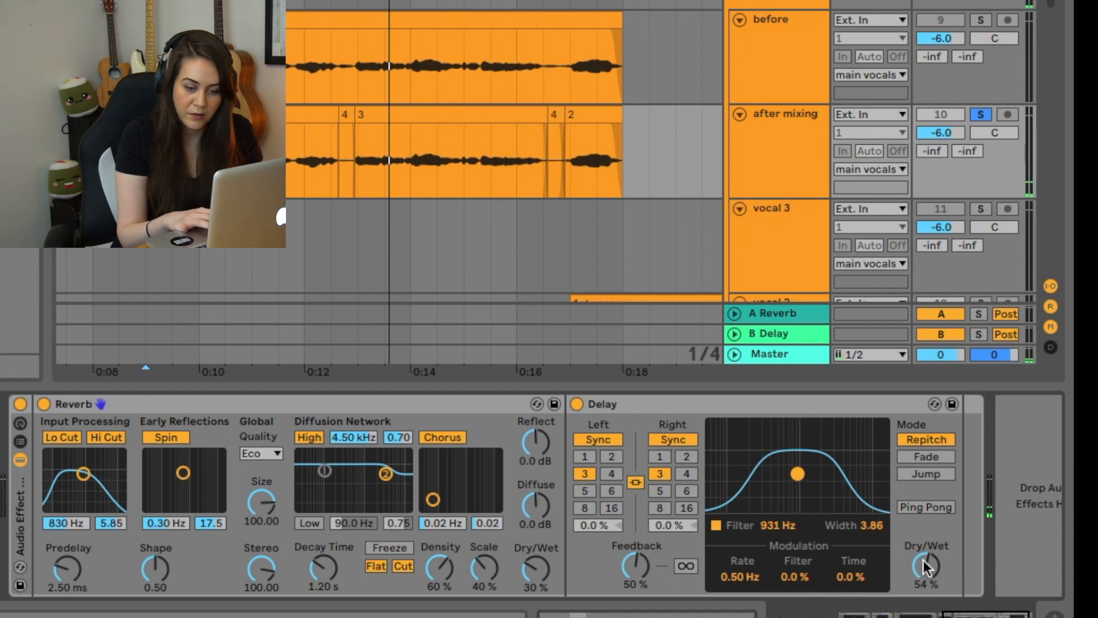
left_click_drag(926, 564, 926, 578)
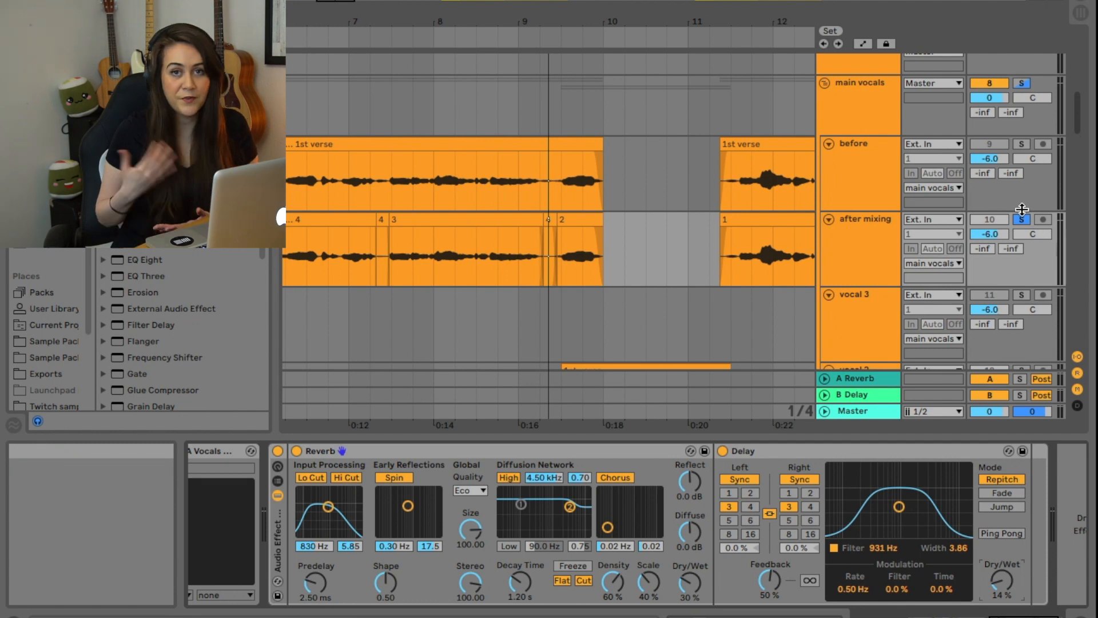
mouse_move(1022, 218)
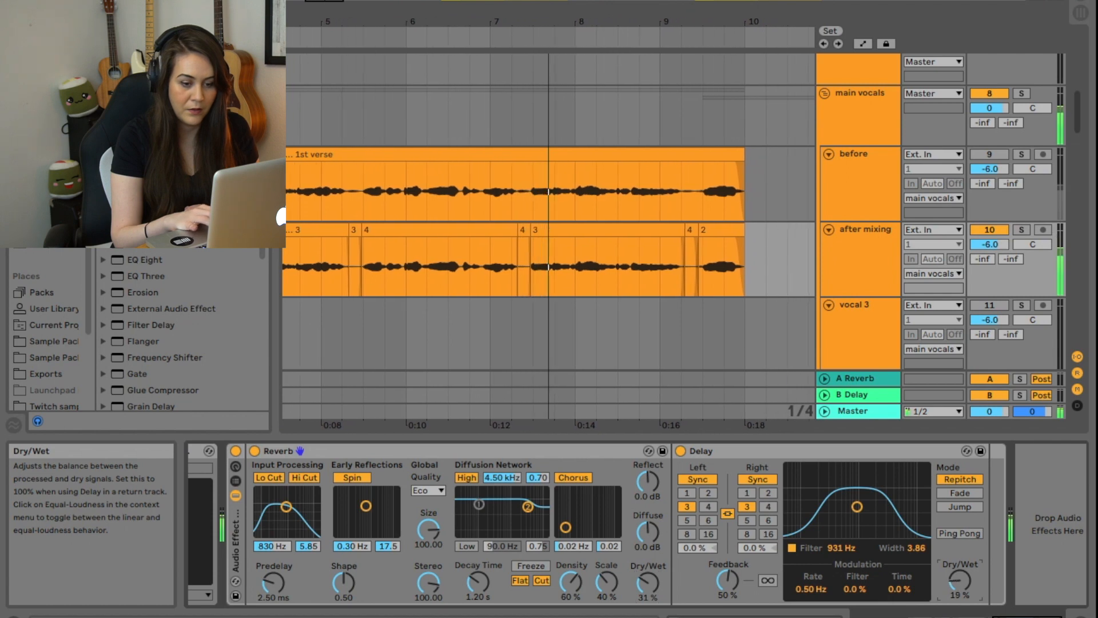
Scroll the arrangement view to the right
scroll("right", 3)
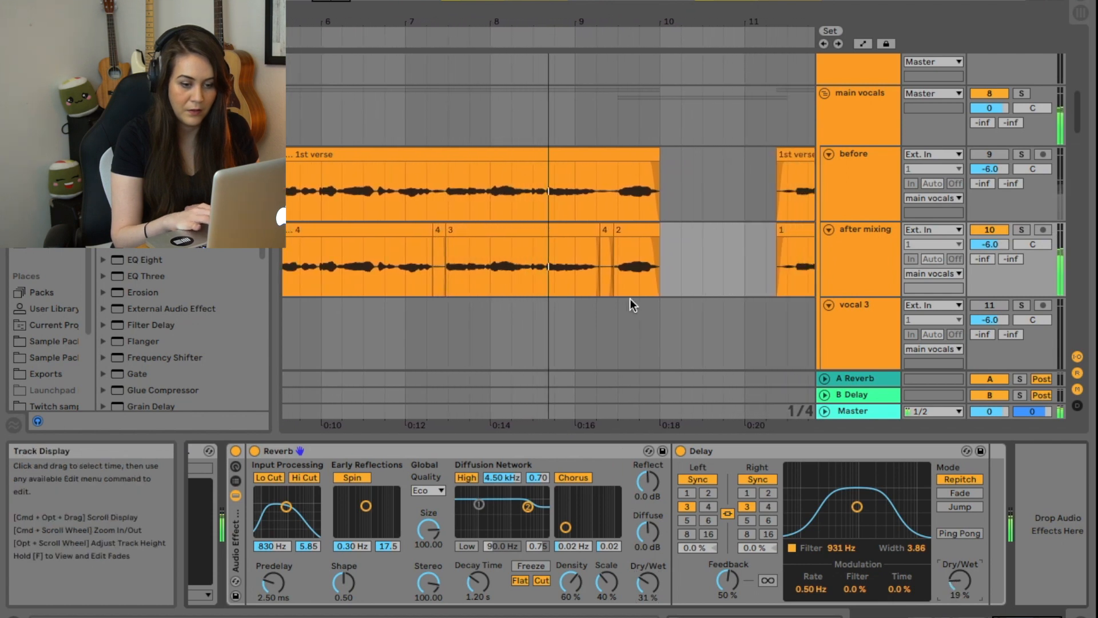